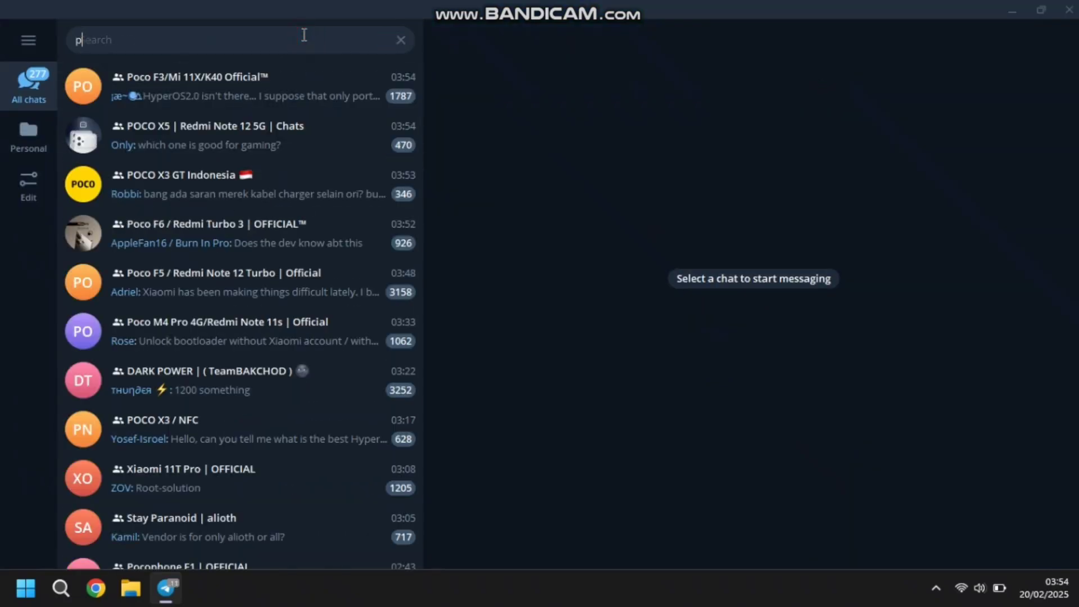
Search 'poco f1' in Telegram and scroll the Pocophone F1 | UPDATES channel toward the Infinity X v2.5 post
type("oco f1")
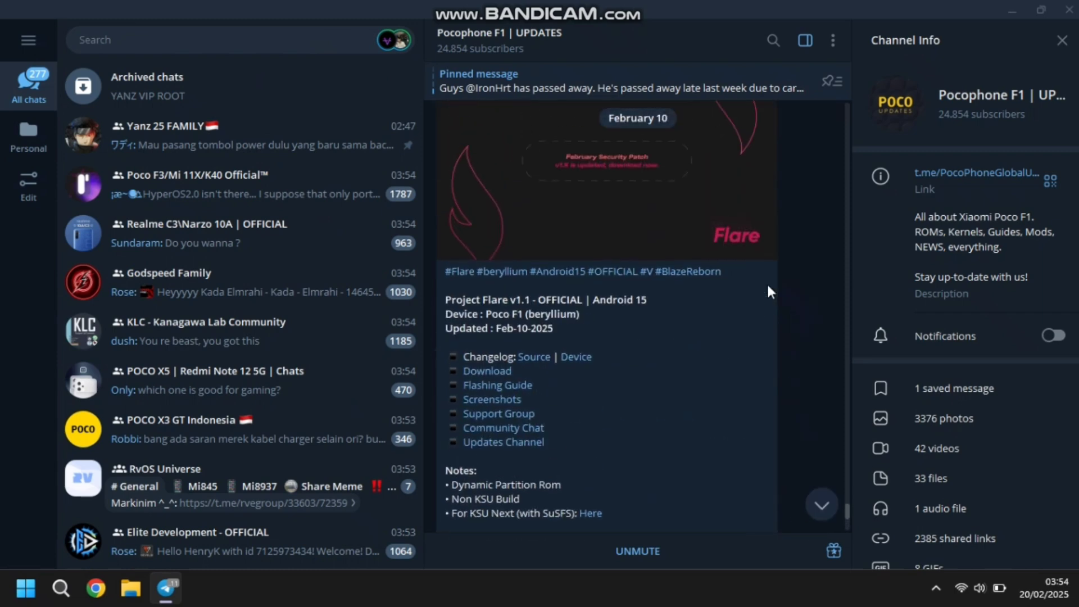
scroll("down", 3)
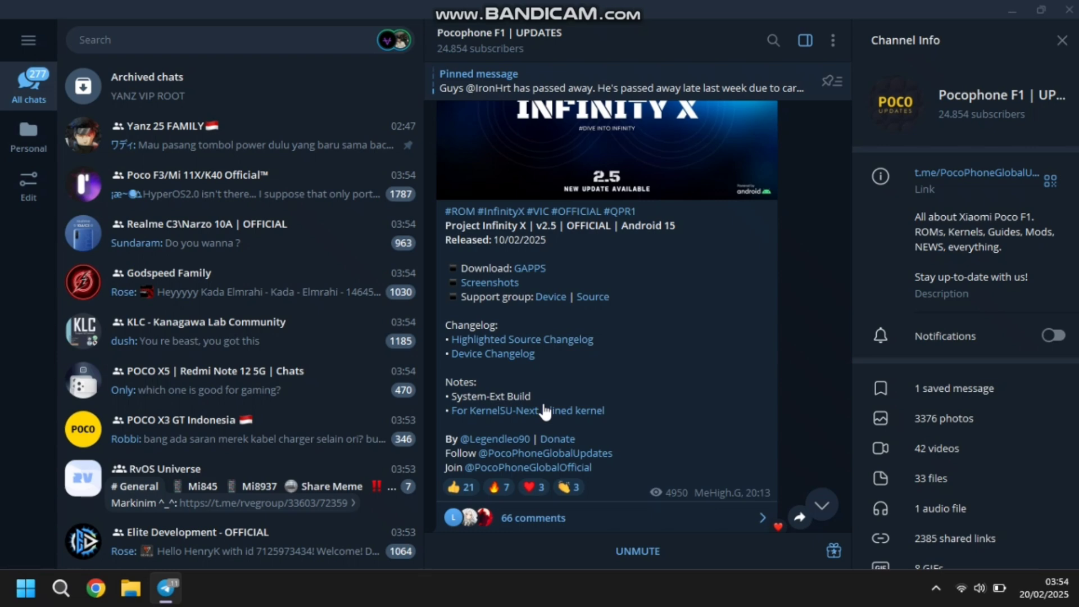
mouse_move(521, 340)
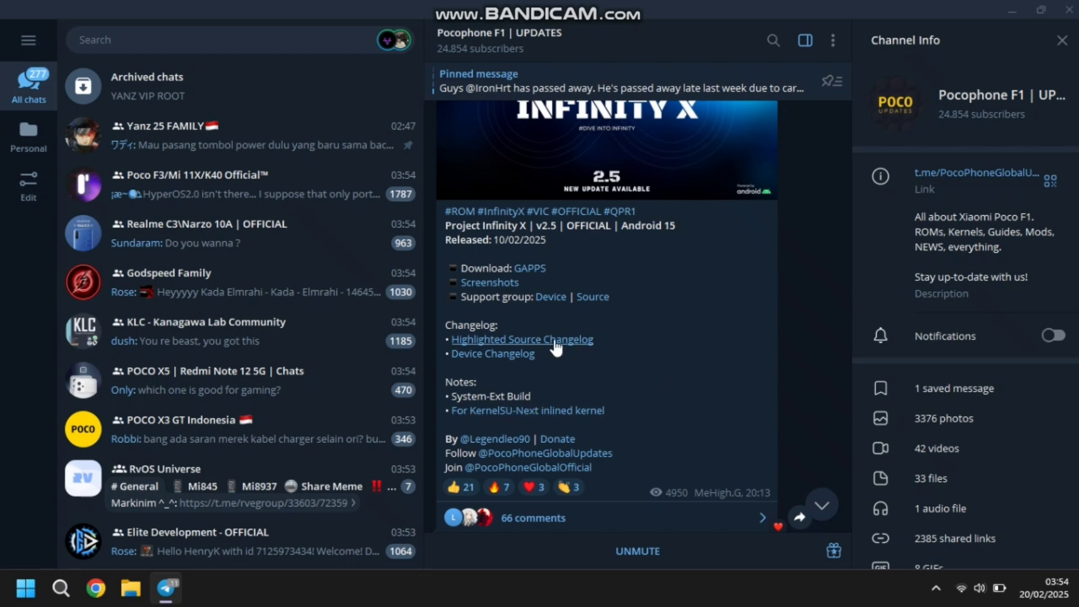
mouse_move(684, 355)
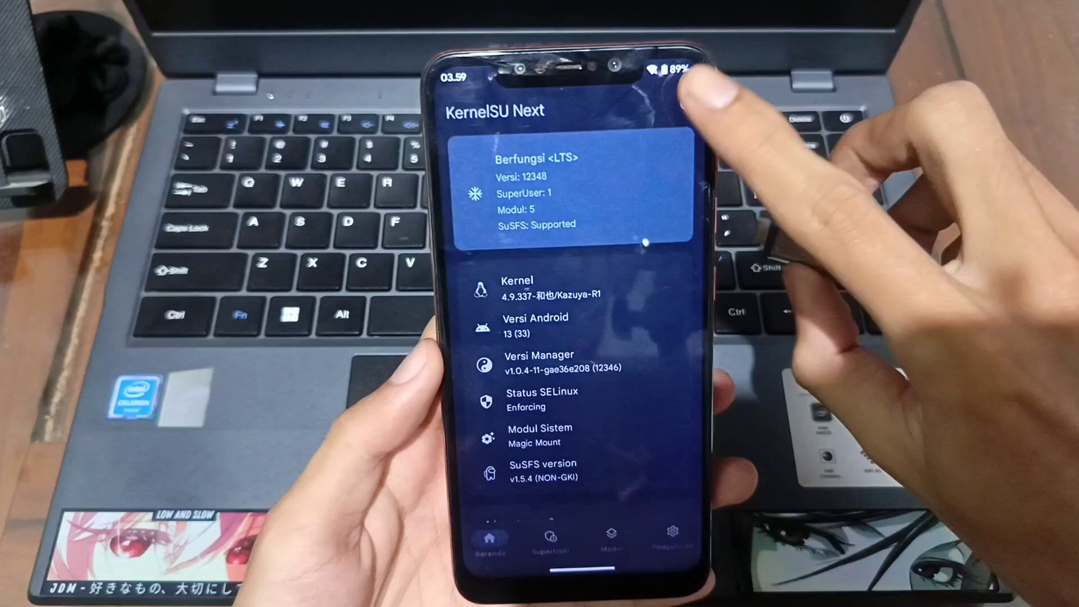
Confirm KernelSU Next shows the kernel working with SuSFS supported, then reboot to TWRP recovery
left_click(693, 108)
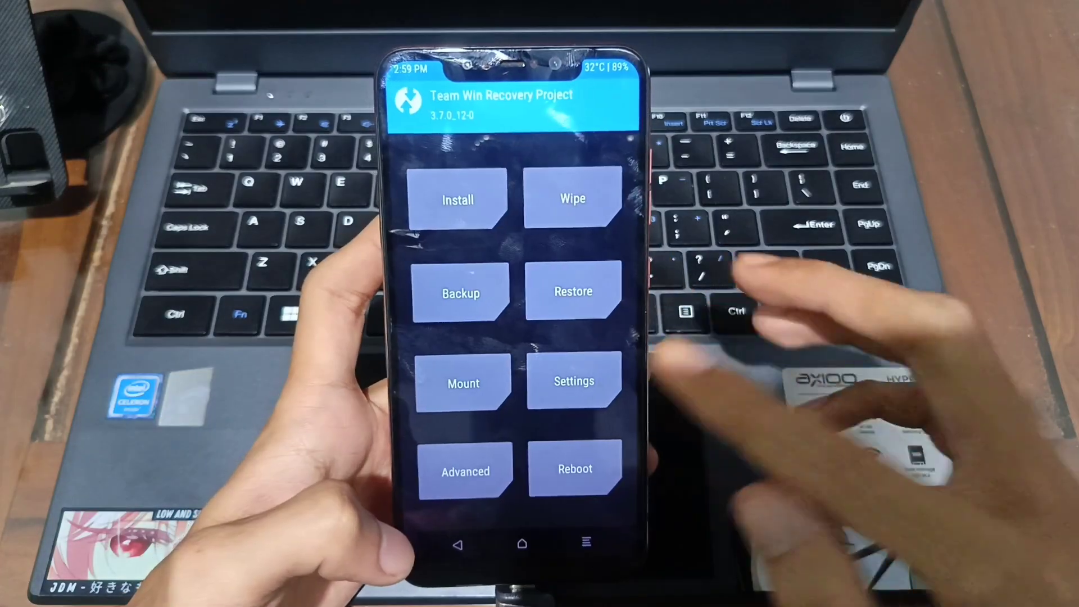
View TWRP's screen settings, then the Install storage choices, picking the storage holding the flash files
left_click(573, 381)
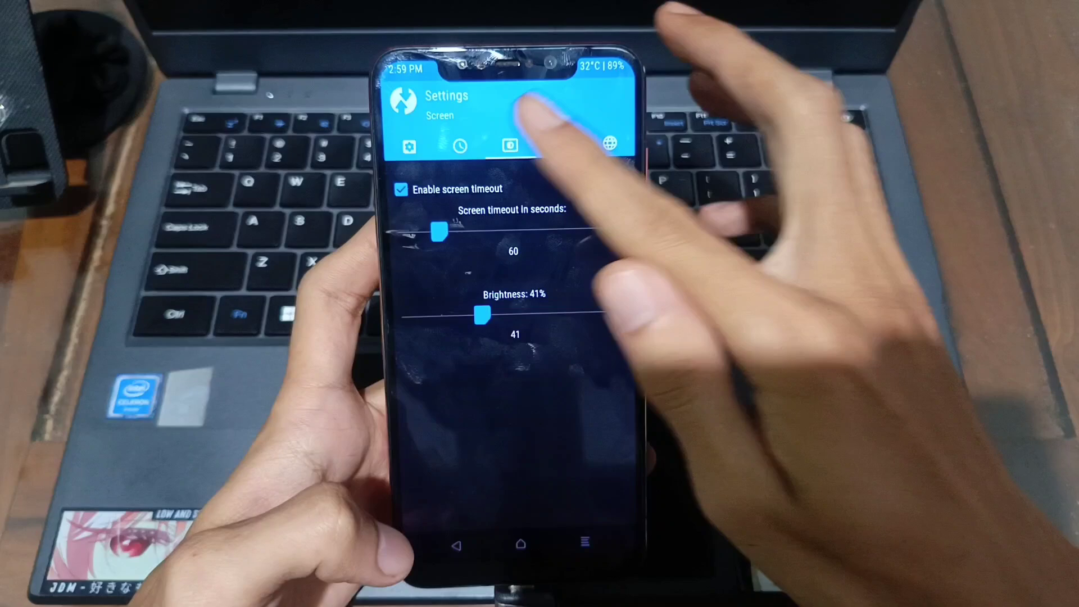
left_click(401, 189)
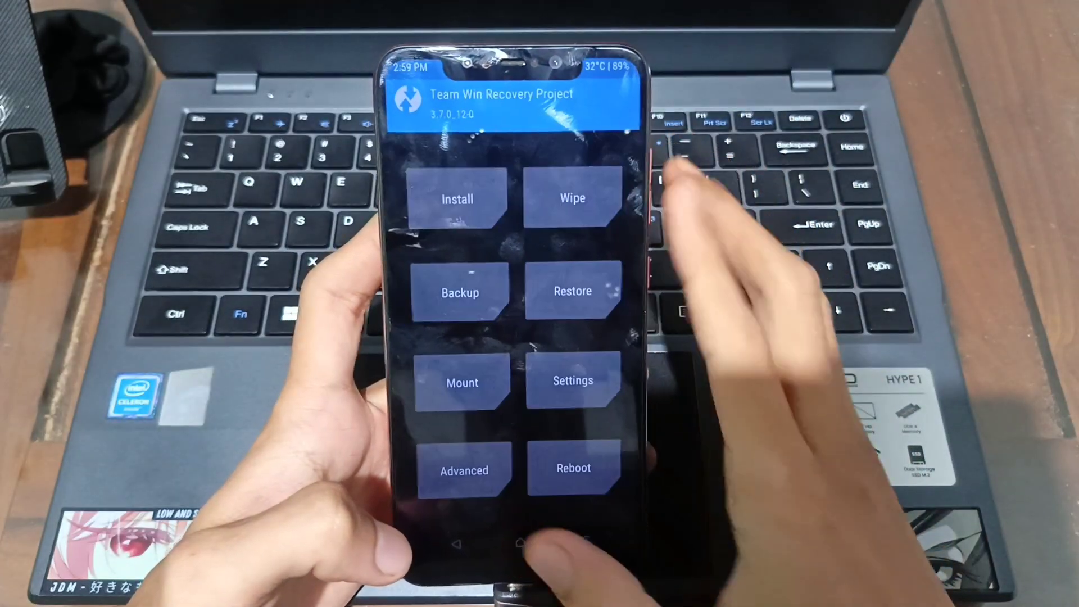
left_click(457, 199)
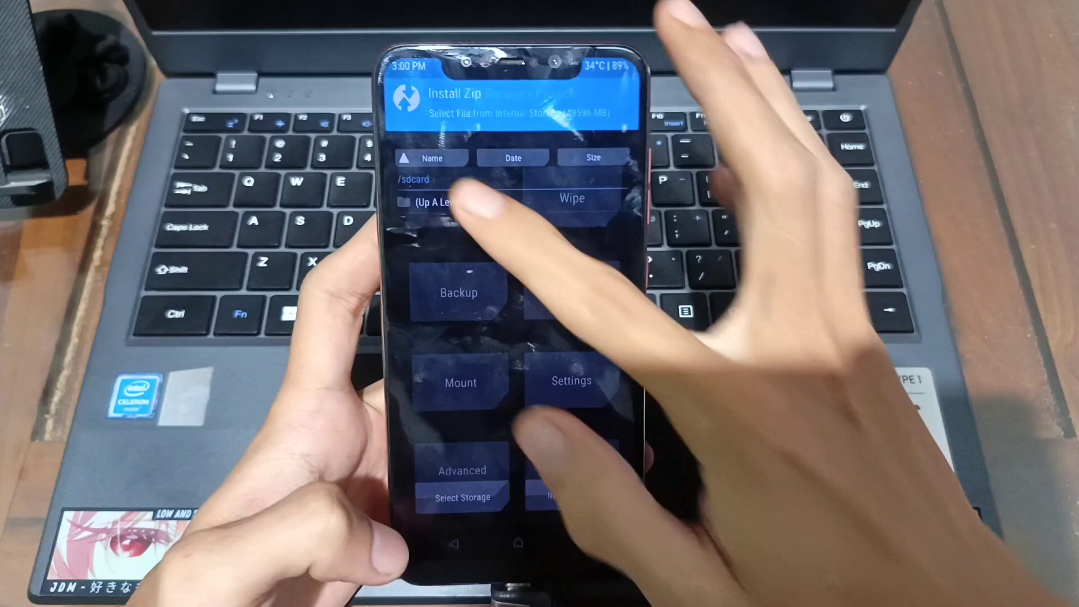
left_click(462, 497)
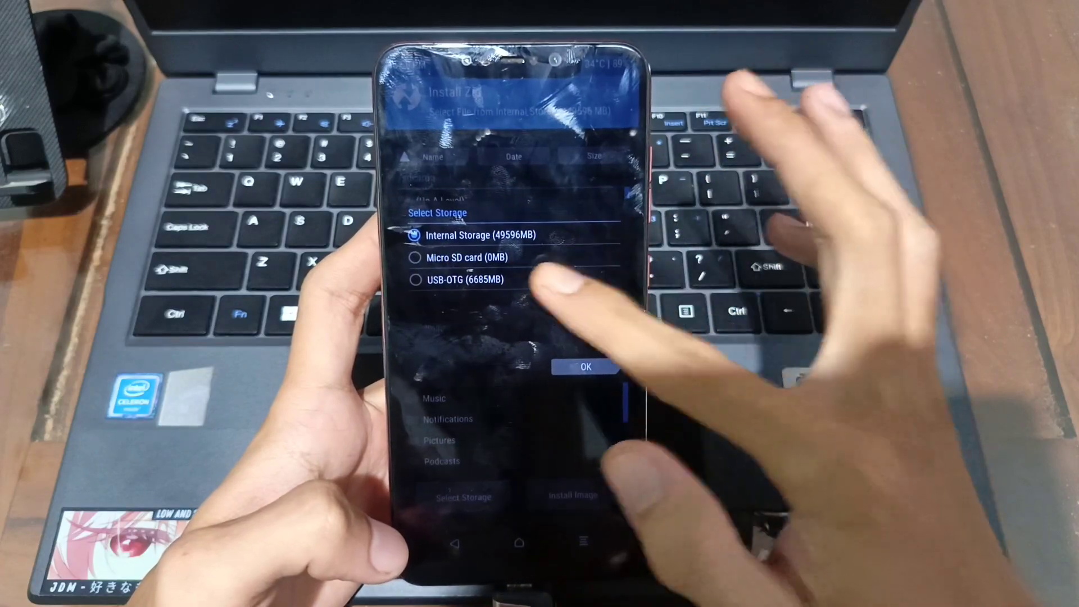
left_click(584, 367)
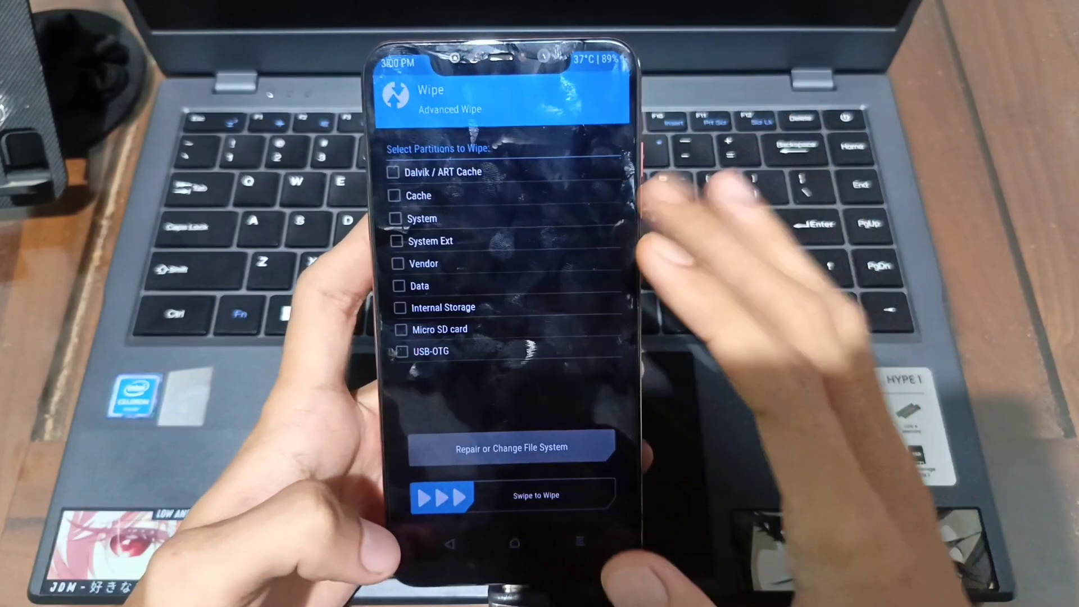
Wipe cache, system, system ext, vendor and data, reboot recovery, and confirm Format Data with 'yes'
left_click(402, 243)
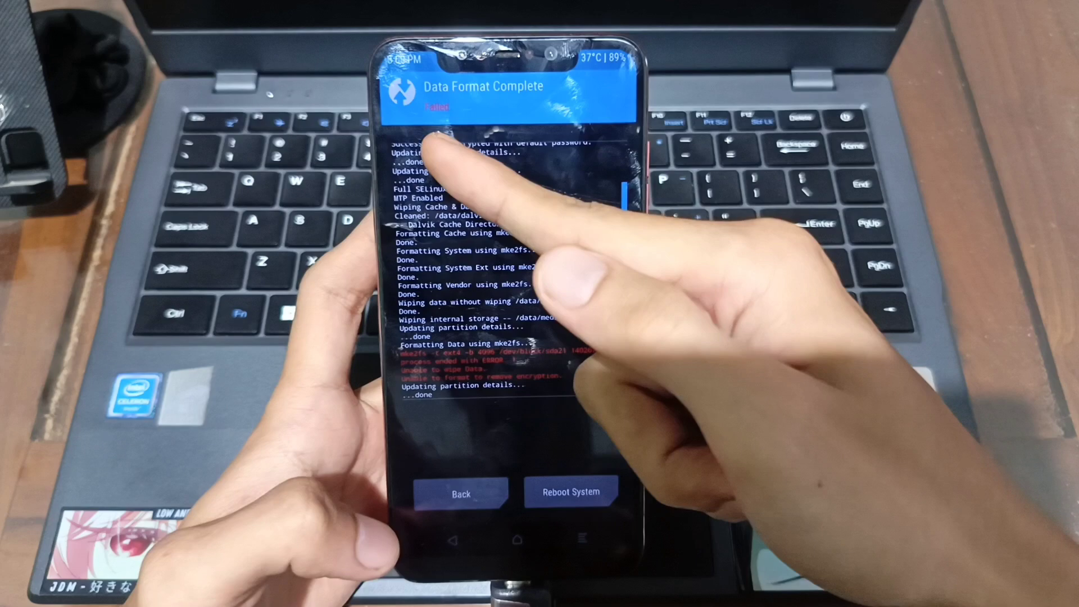
left_click(570, 490)
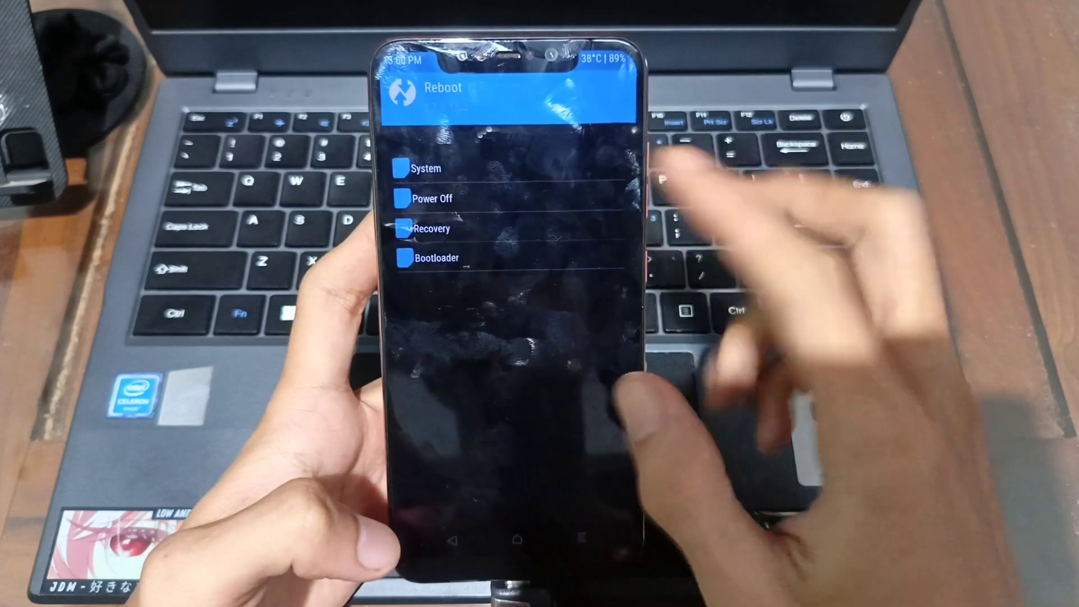
left_click(426, 168)
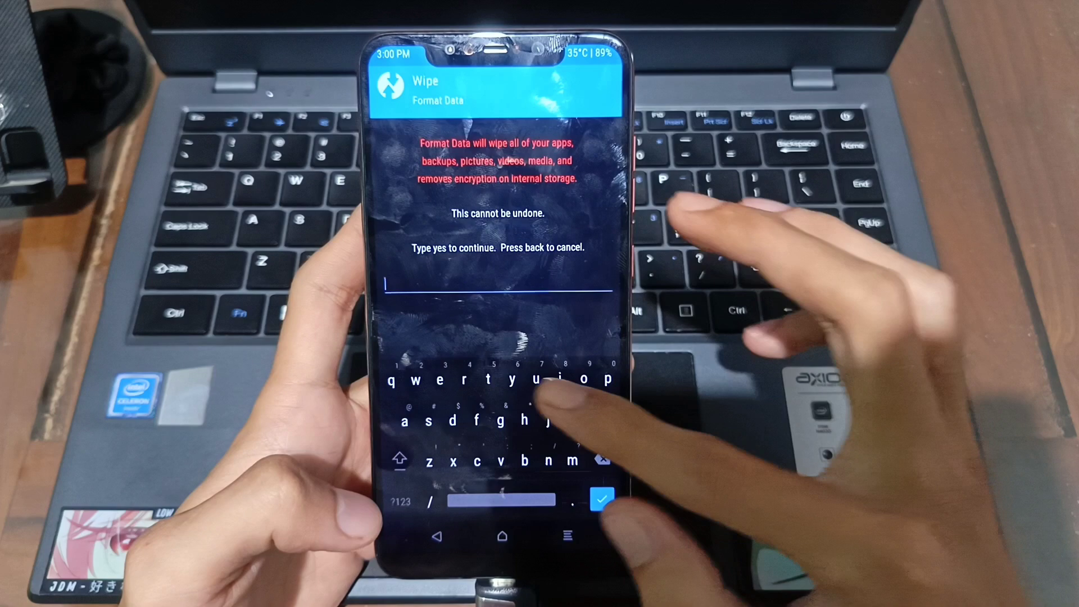
type("ye")
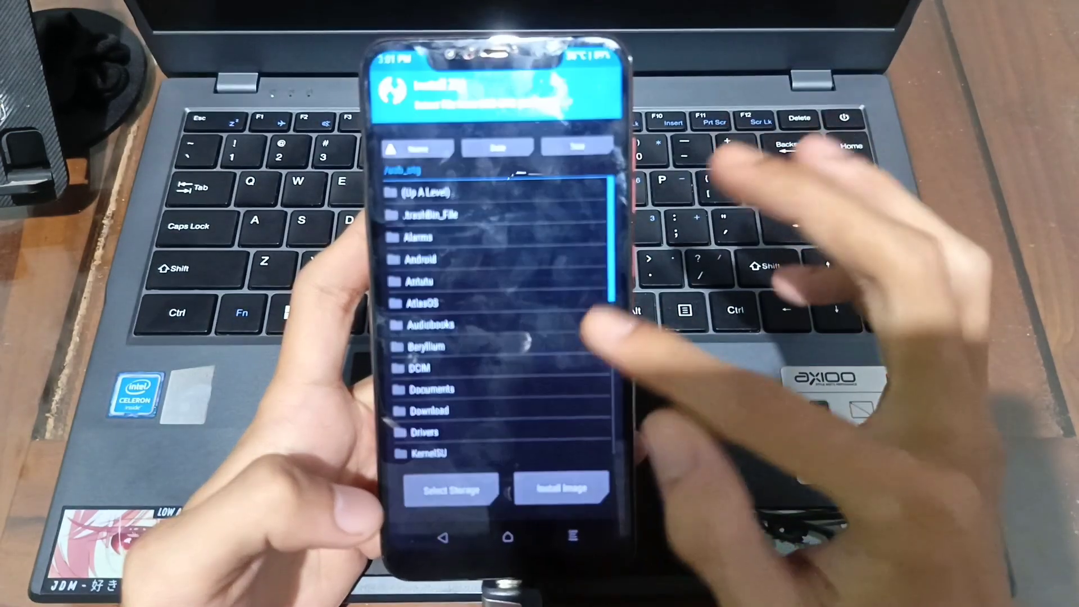
Flash the fw_beryllium V12.0.3.0 firmware zip from /usb_otg/Beryllium
left_click(426, 347)
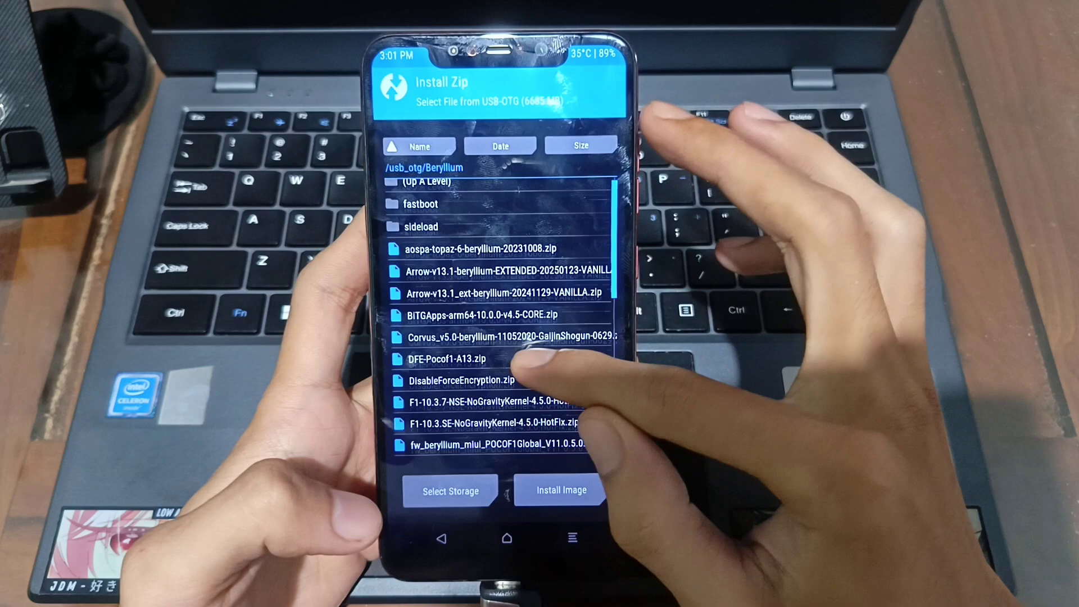
scroll("down", 3)
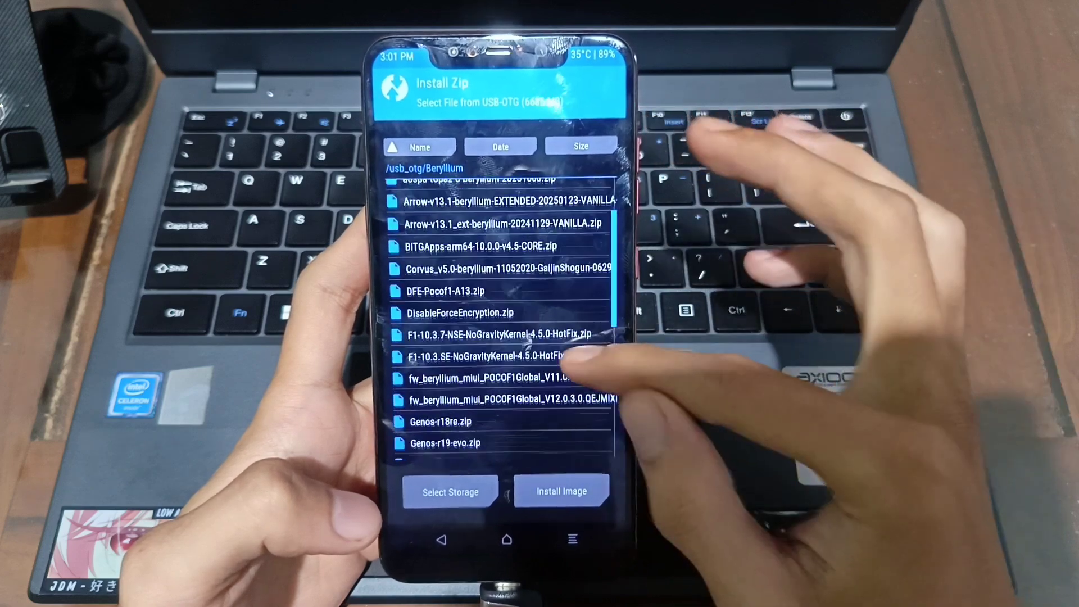
left_click(513, 402)
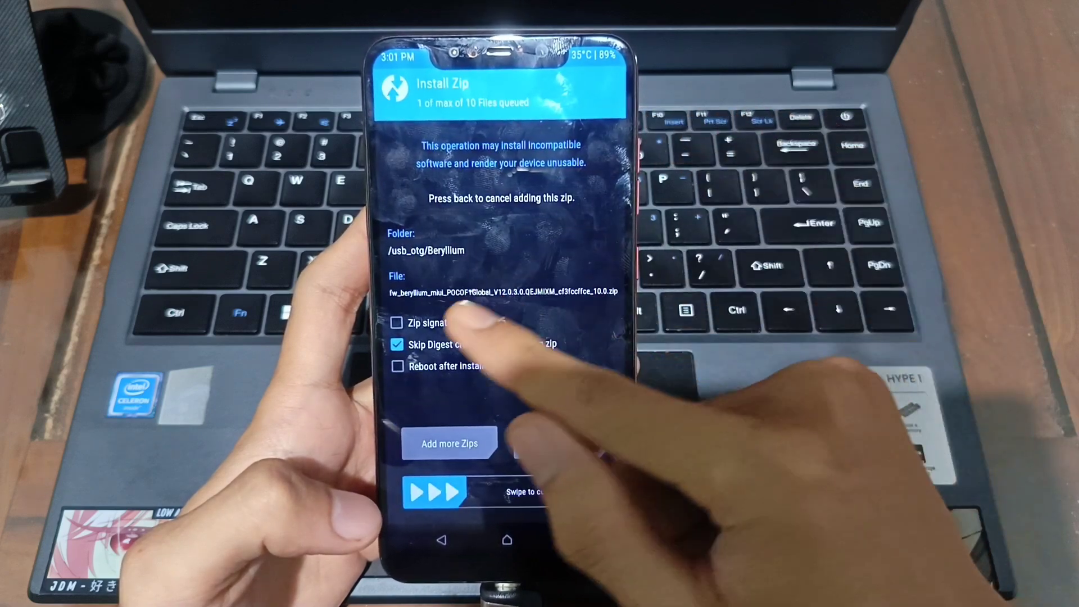
left_click_drag(433, 491, 571, 488)
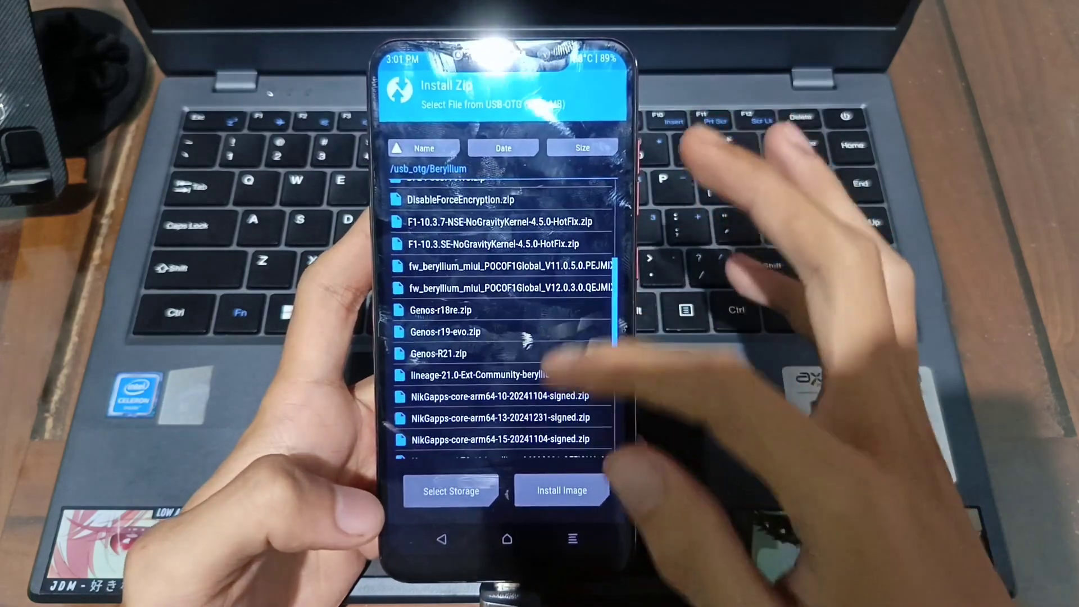
Flash OrangeFox-R12.1-Release-beryllium.zip from the Beryllium folder
scroll("down", 3)
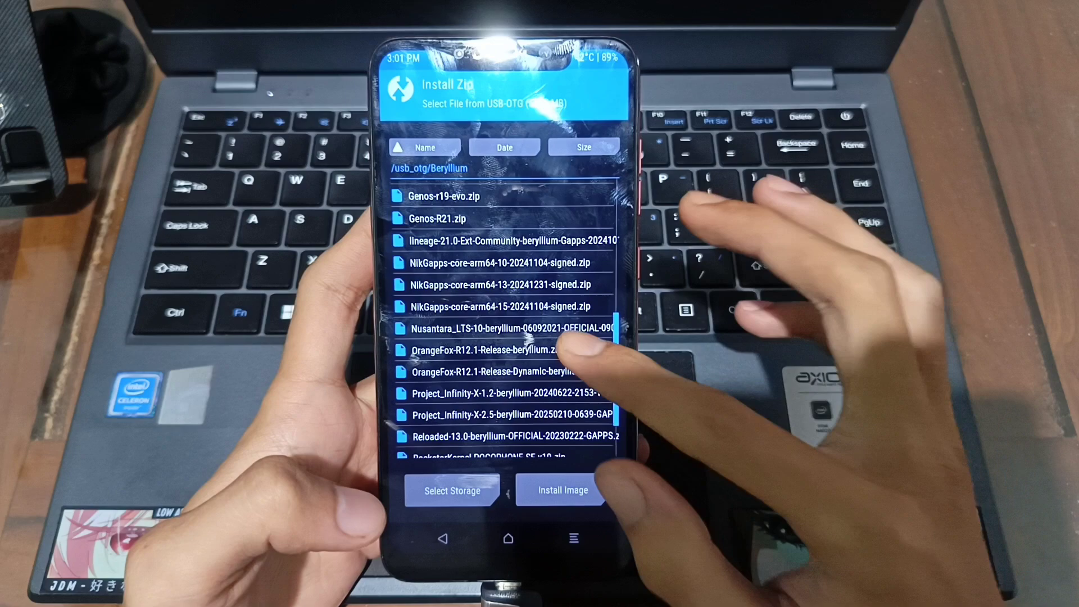
left_click(505, 350)
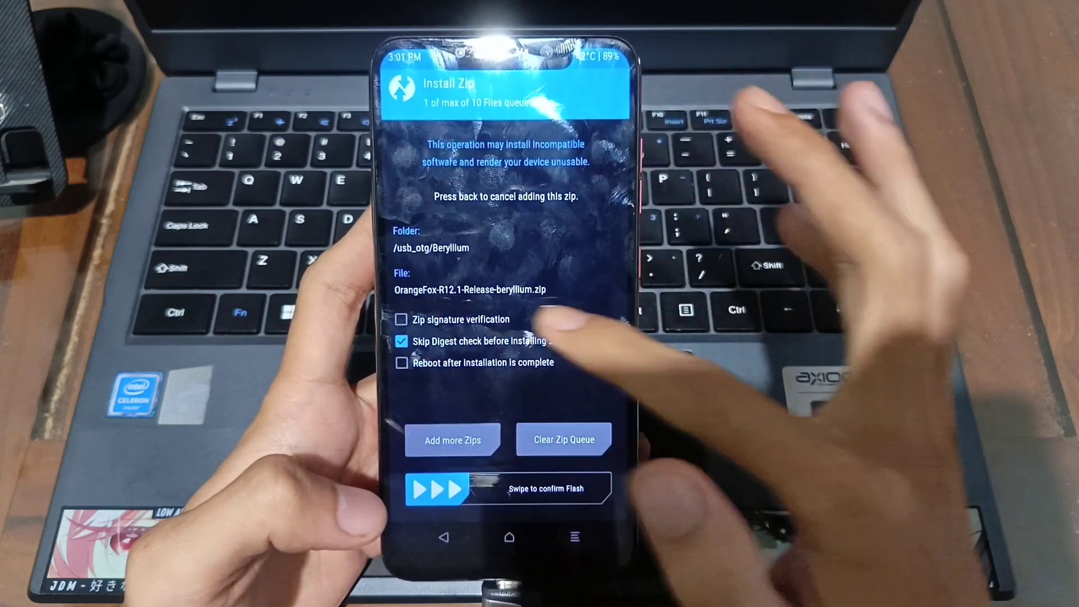
left_click_drag(441, 488, 605, 488)
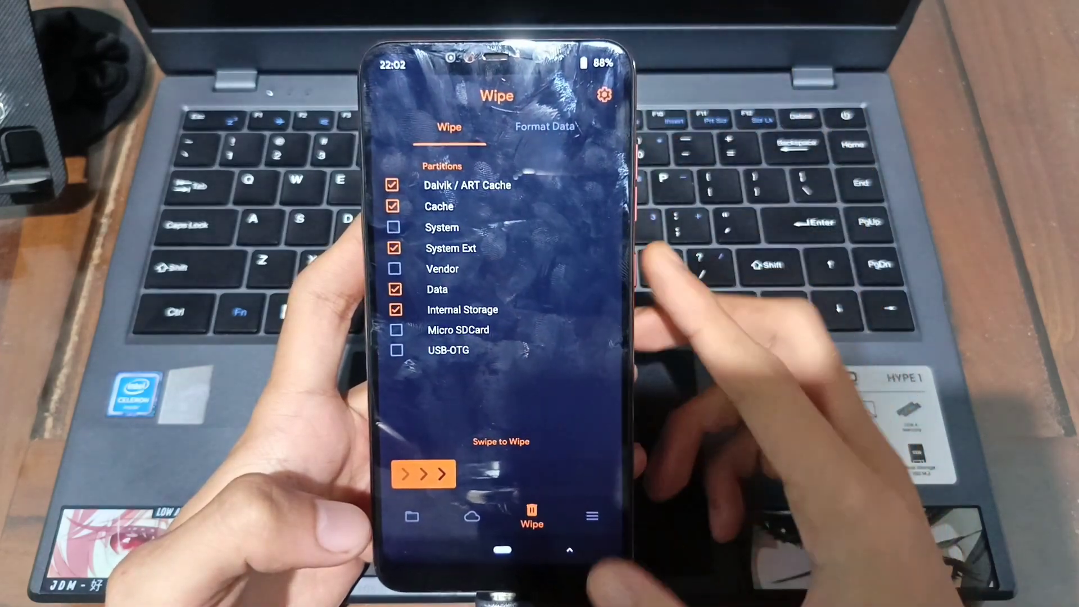
Wipe Dalvik/ART Cache, Cache, System Ext, Data and Internal Storage, then return to the USB drive's files
left_click_drag(423, 472, 574, 473)
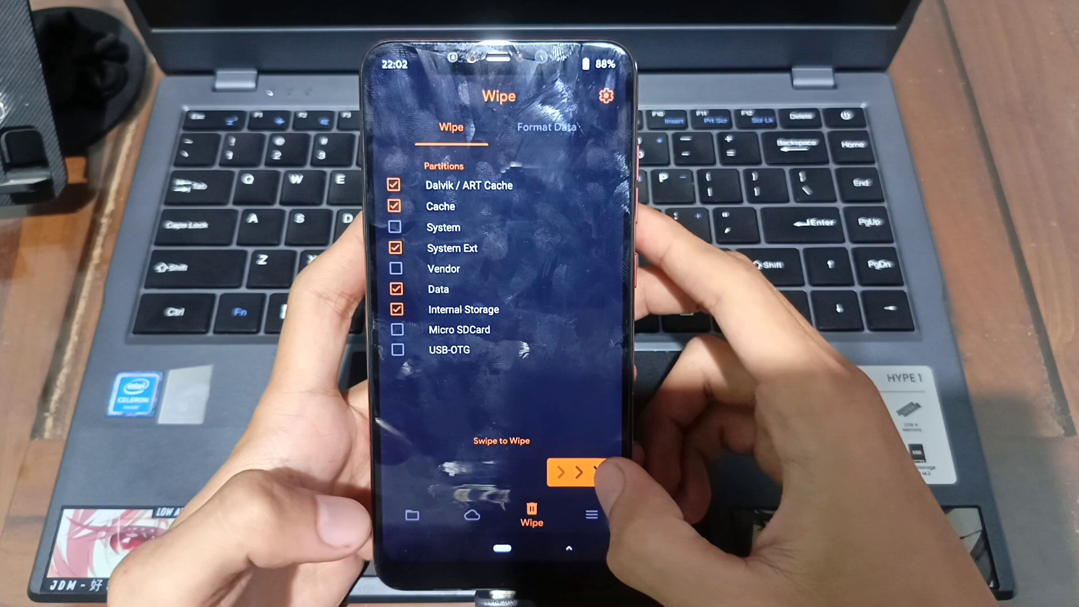
left_click_drag(561, 475, 602, 474)
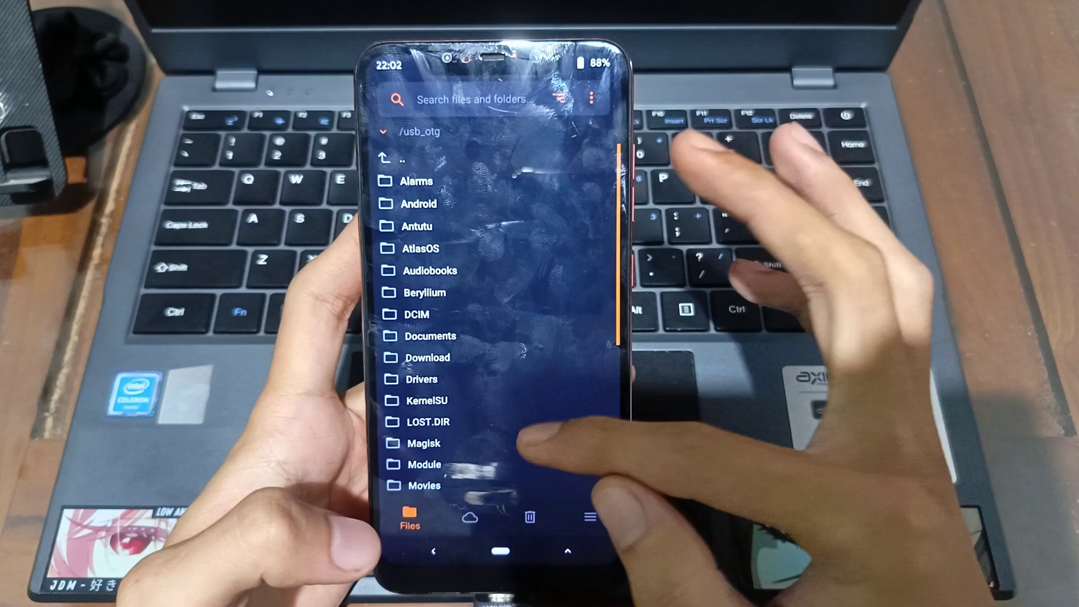
Install the Project_Infinity-X-2.5 ROM zip and return to the file manager
scroll("down", 3)
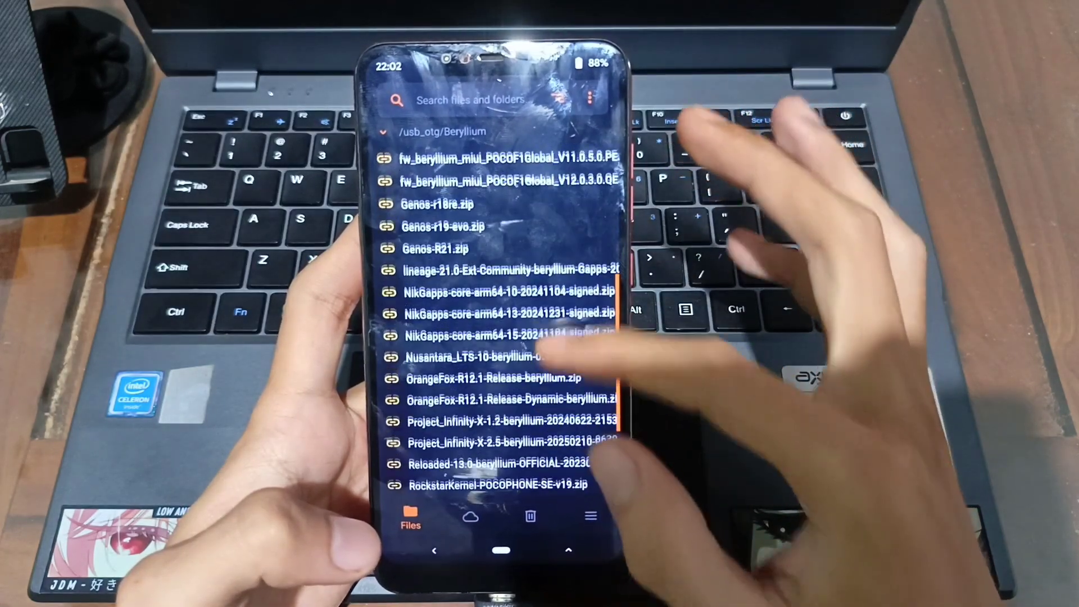
scroll("down", 3)
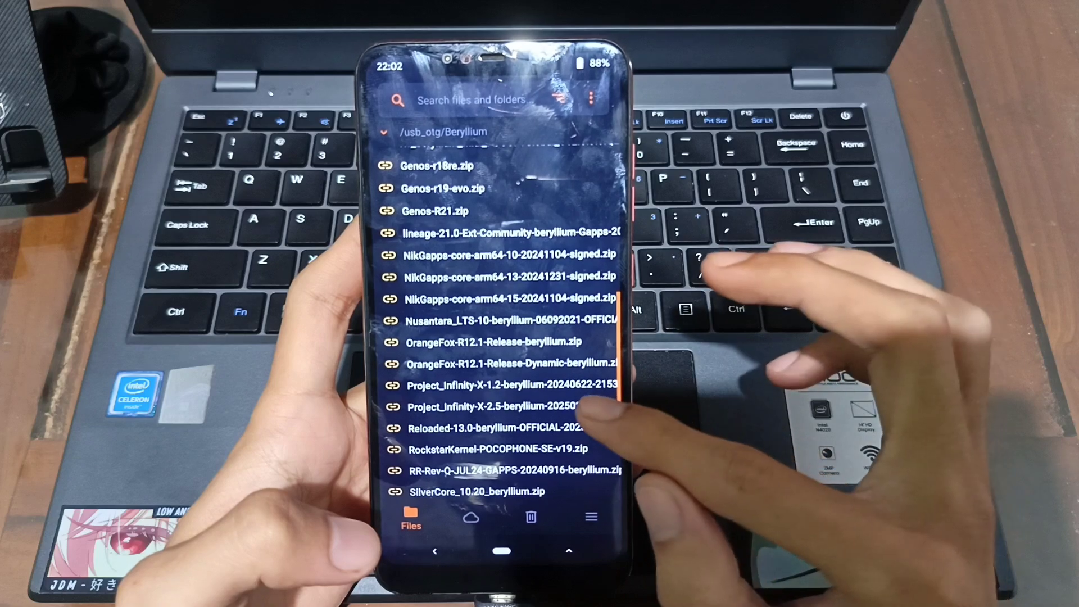
left_click(509, 405)
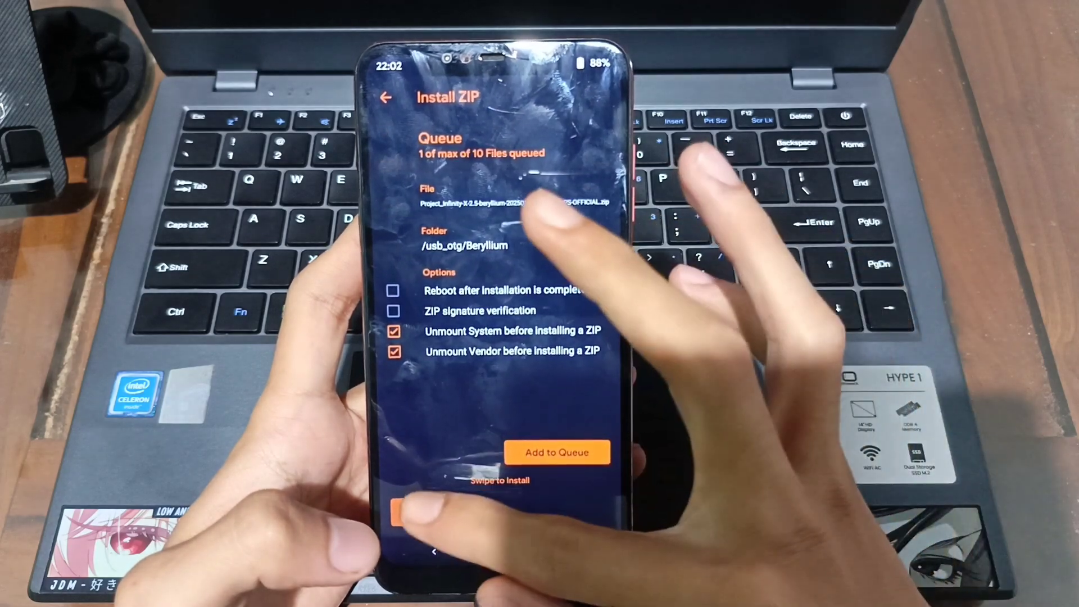
left_click_drag(413, 509, 585, 509)
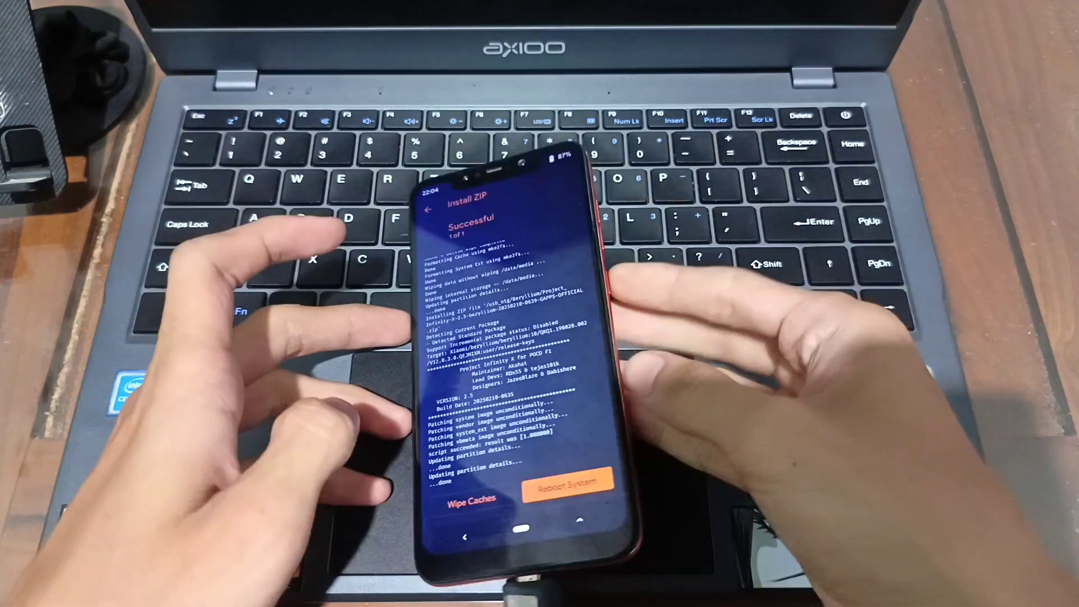
left_click(471, 499)
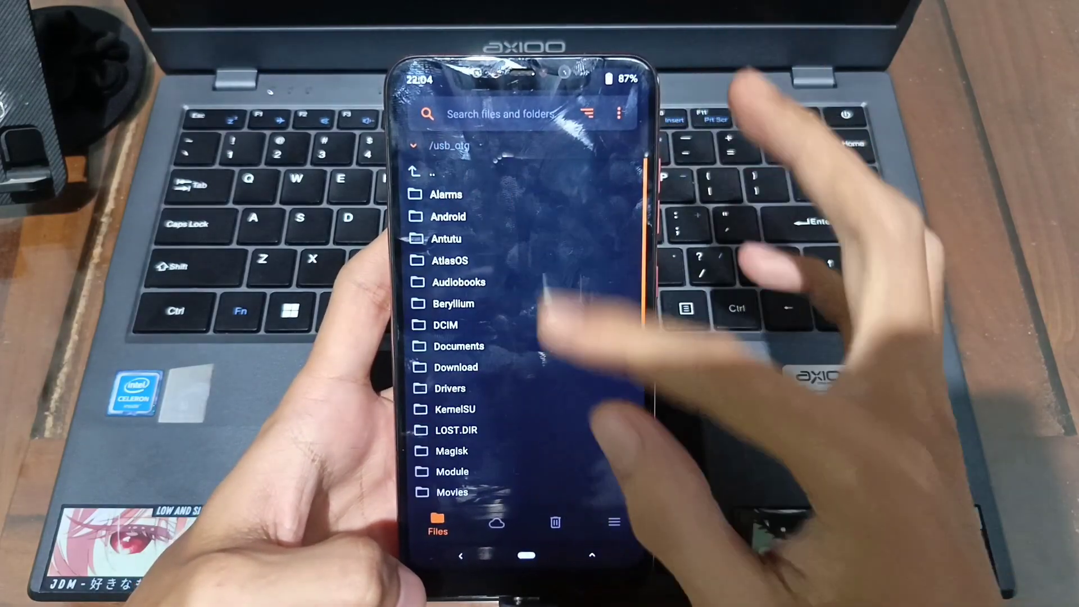
Flash Electro-V2.5-knext-stable-beryllium.zip, then reboot into the new system
scroll("down", 3)
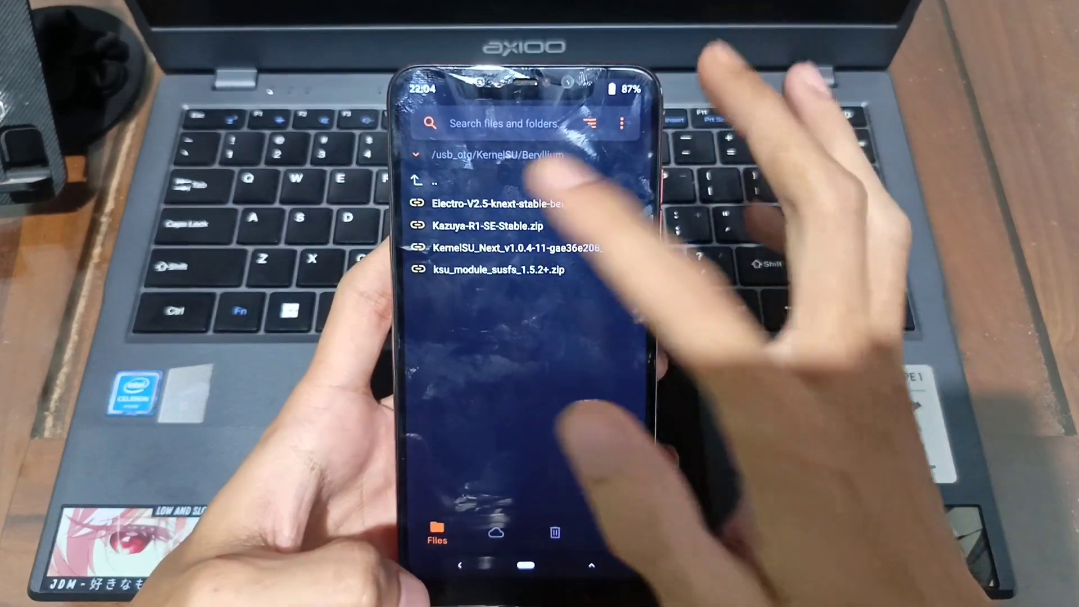
left_click(497, 203)
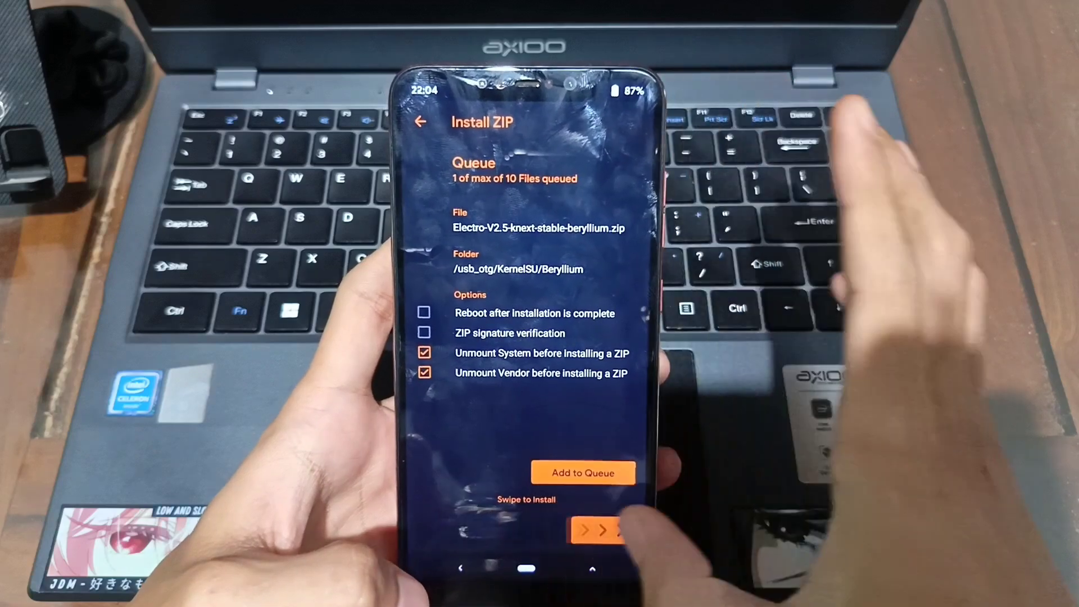
left_click_drag(581, 530, 619, 531)
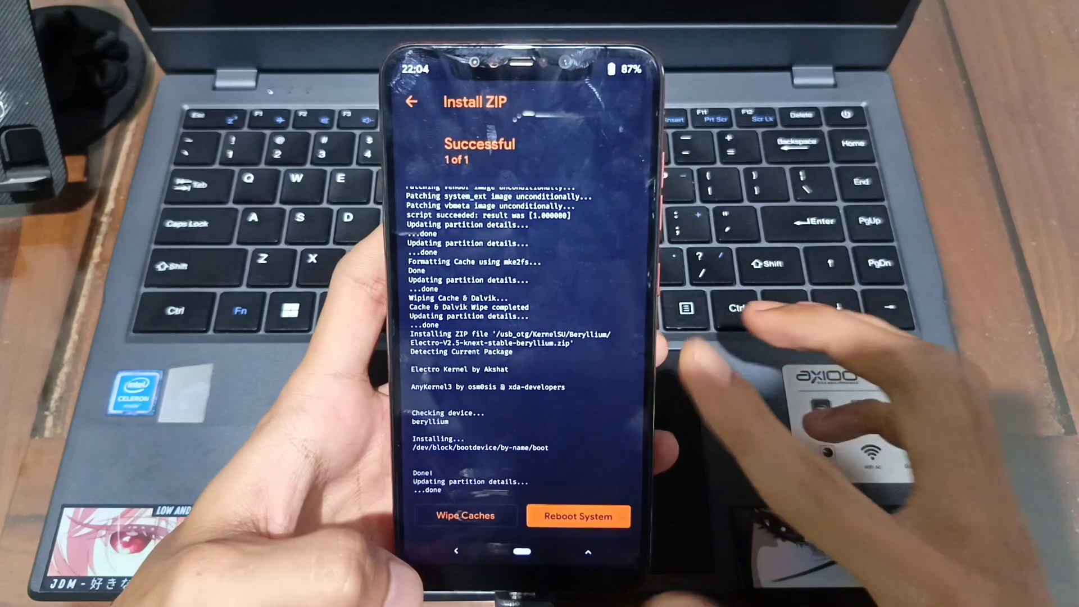
left_click(465, 515)
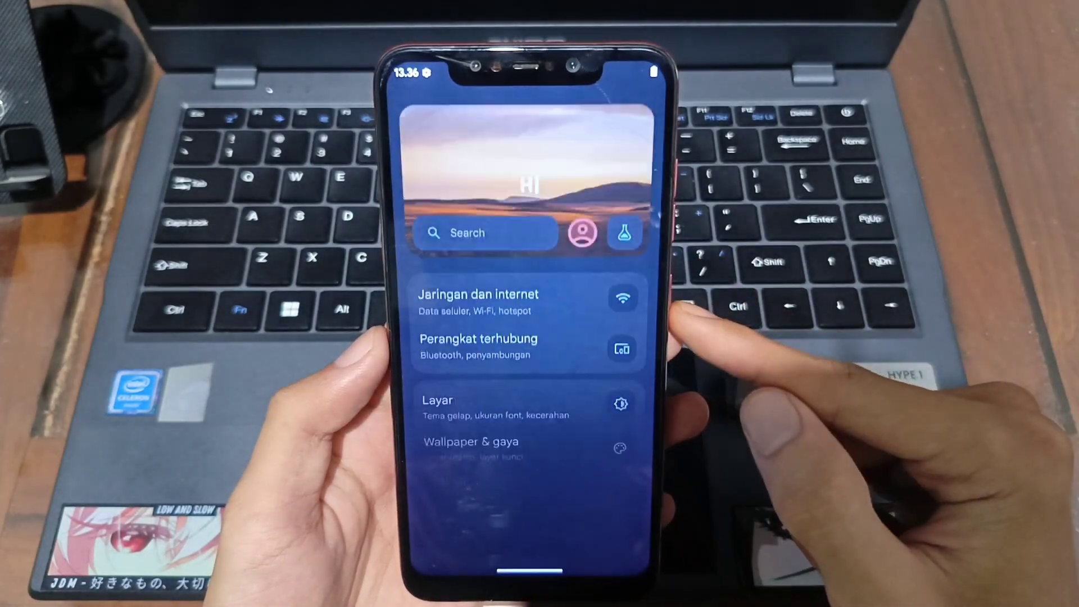
Scroll Android Settings down to Baterai at 86% and Penyimpanan at 15% used
scroll("down", 3)
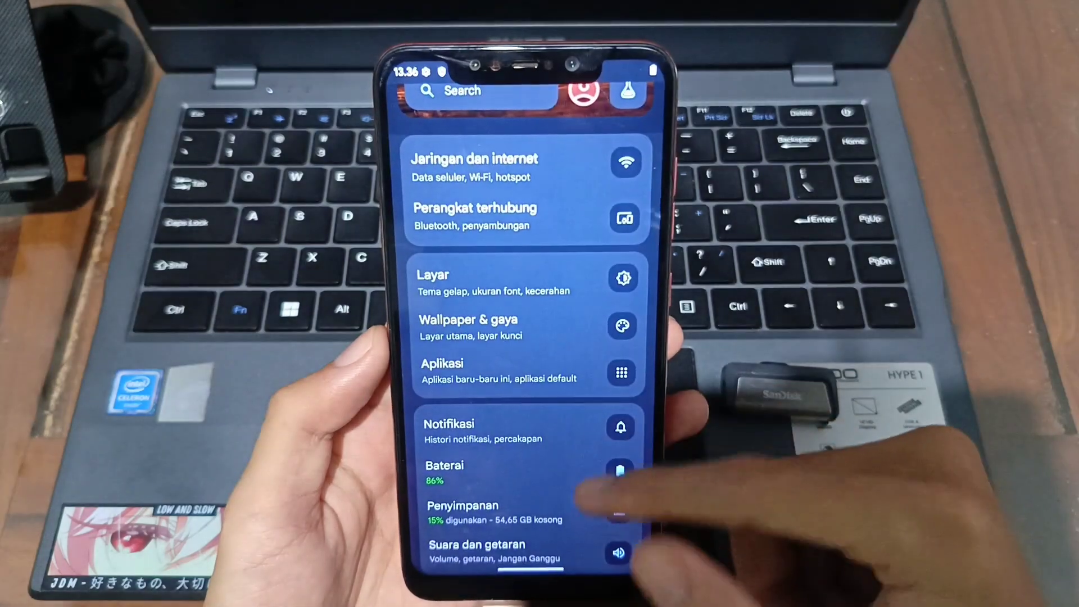